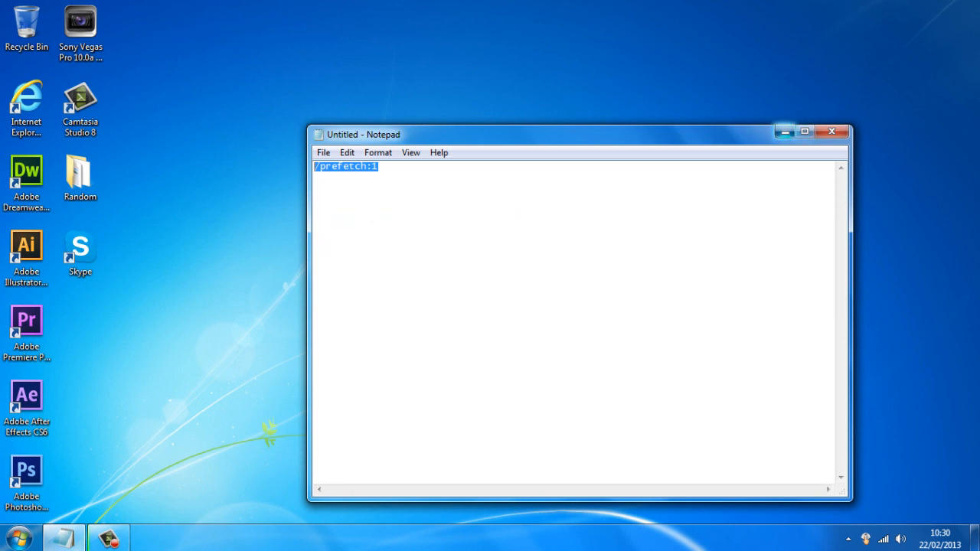
# Close Notepad and bring up the Internet Explorer desktop shortcut's Properties dialog.
pyautogui.click(832, 132)
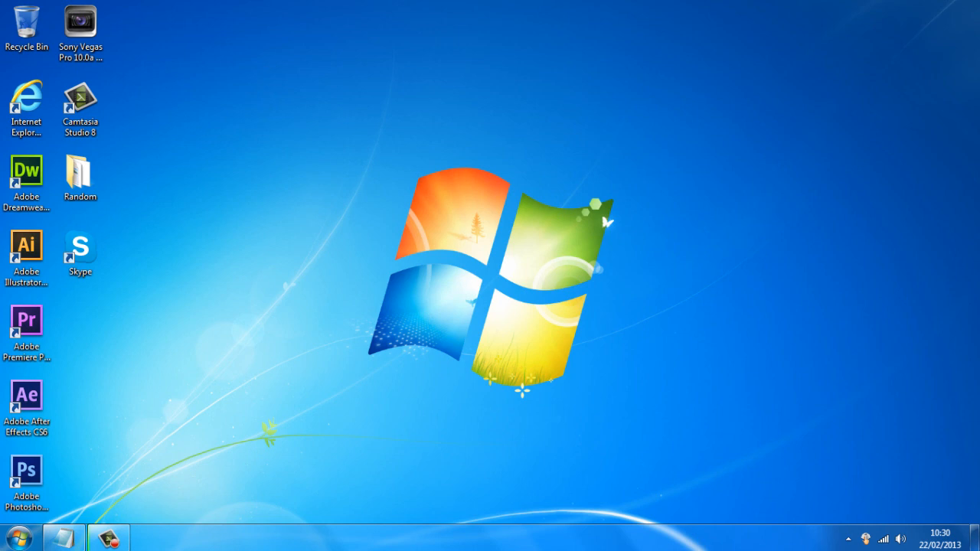
pyautogui.click(28, 107)
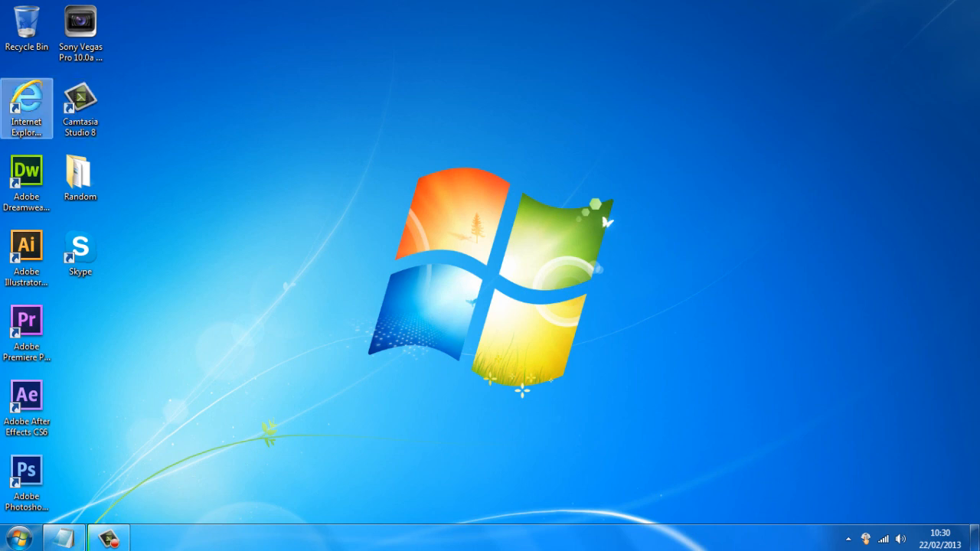
pyautogui.rightClick(28, 107)
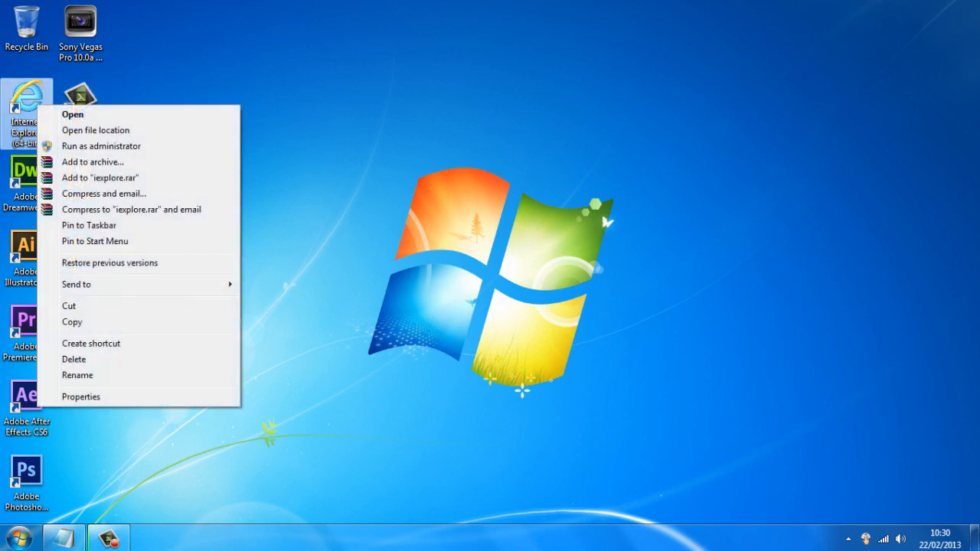
pyautogui.moveTo(80, 396)
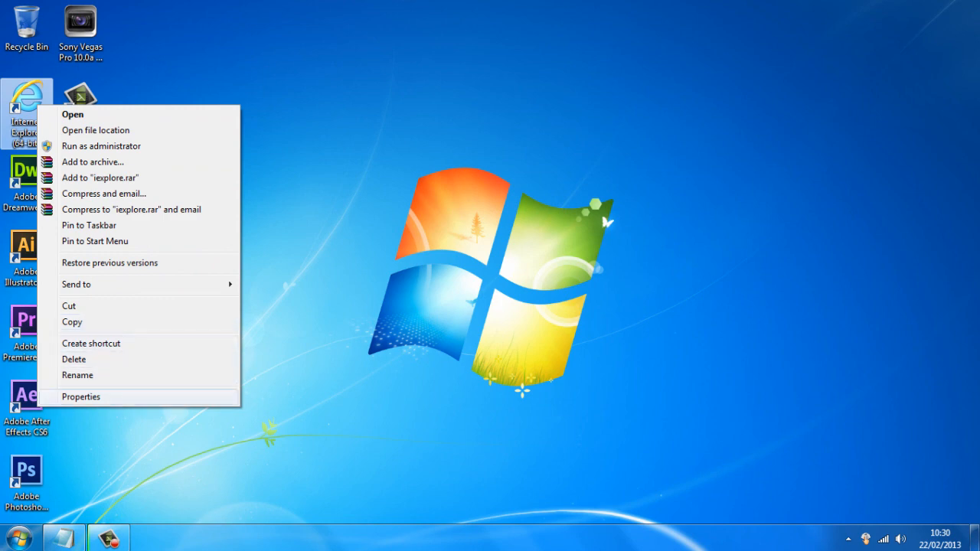
pyautogui.click(80, 396)
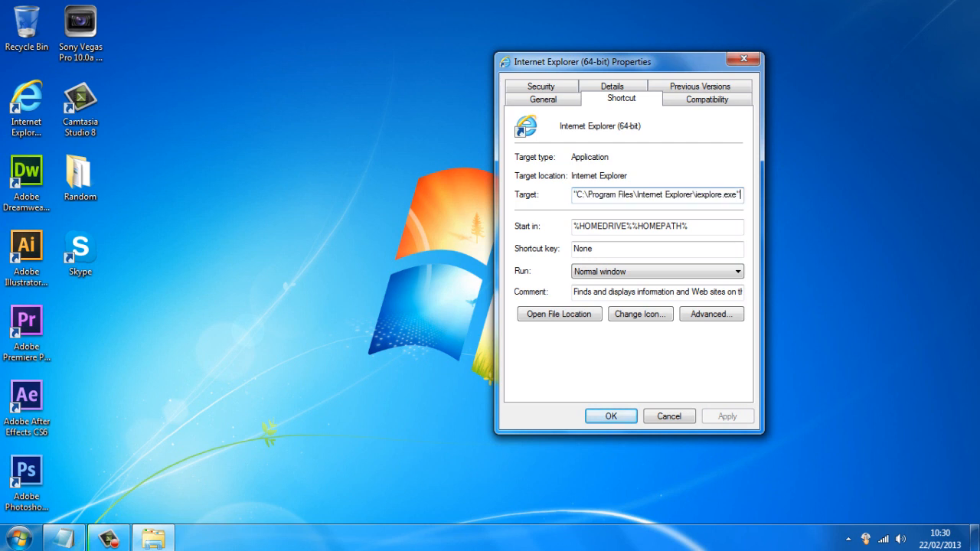
# Paste the copied launch parameter at the end of the Target field and confirm with OK.
pyautogui.rightClick(655, 192)
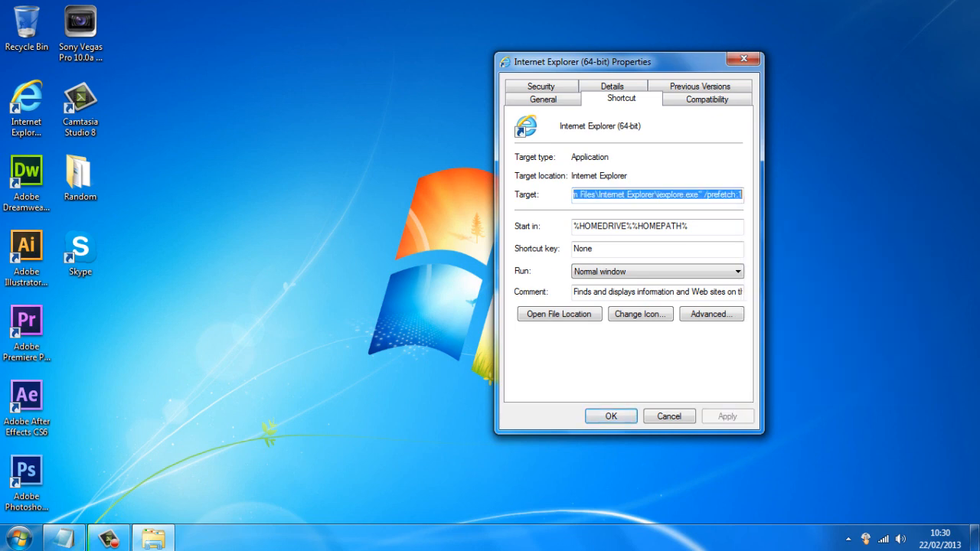
pyautogui.click(668, 416)
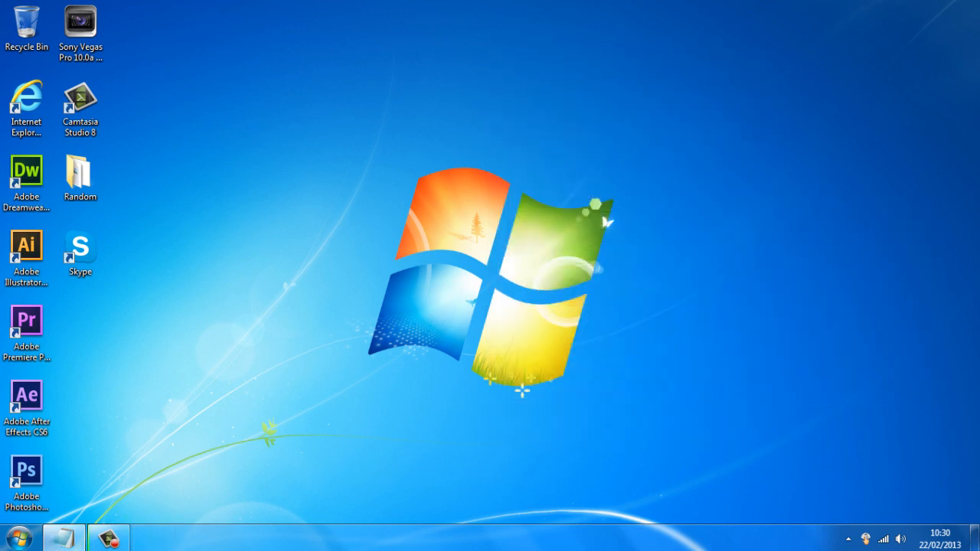